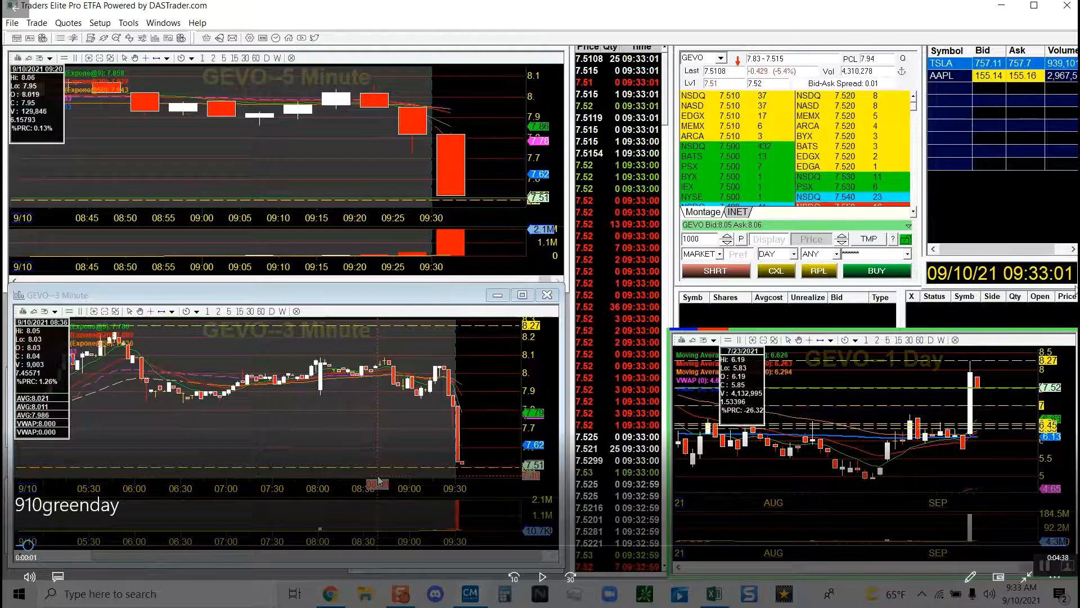
mouse_move(449, 399)
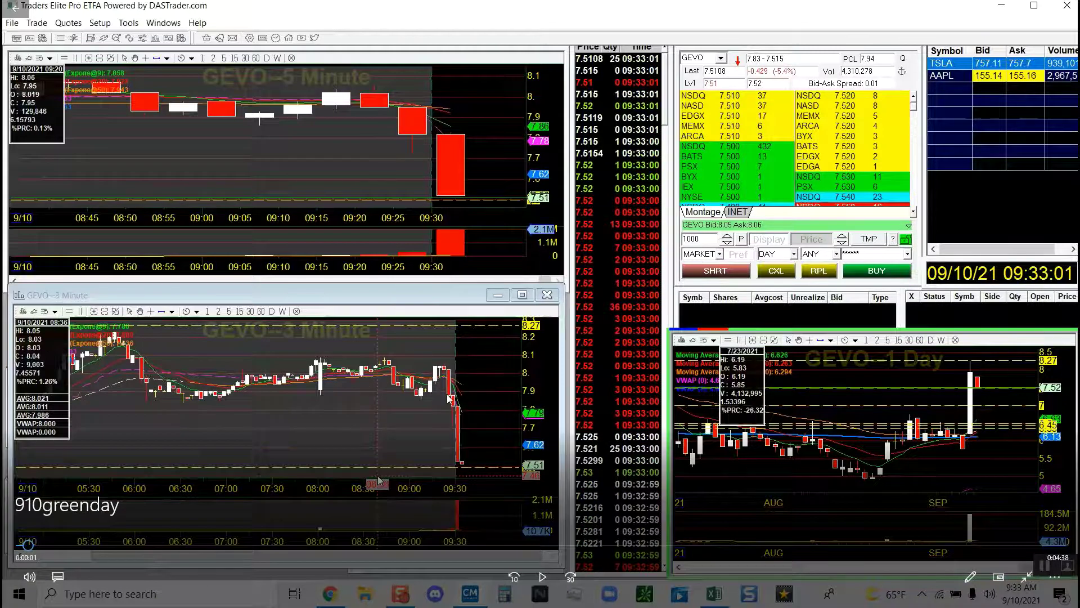
mouse_move(788, 459)
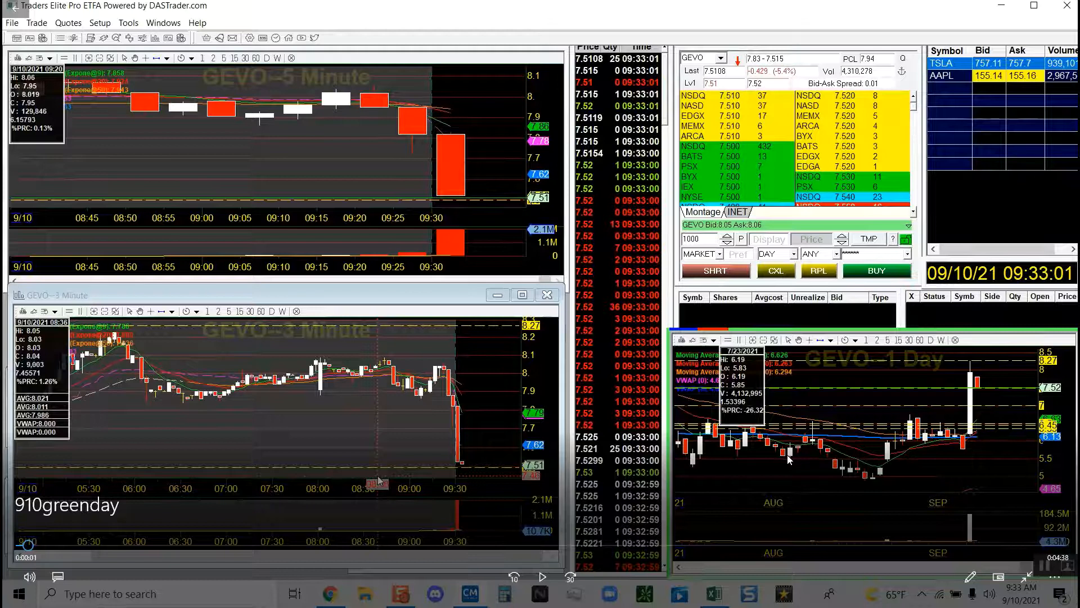
mouse_move(459, 476)
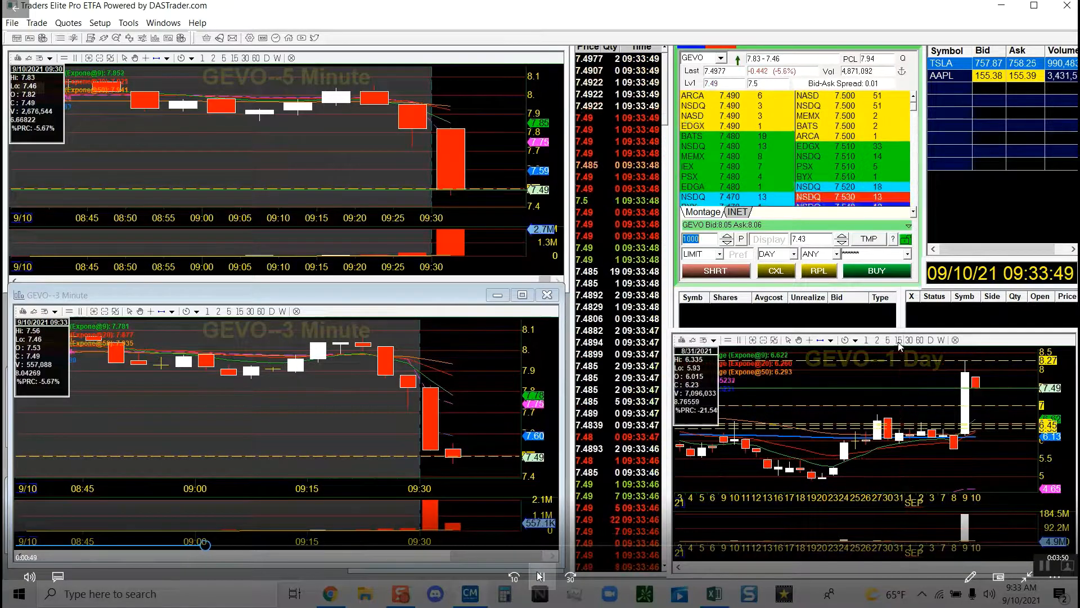
click(896, 339)
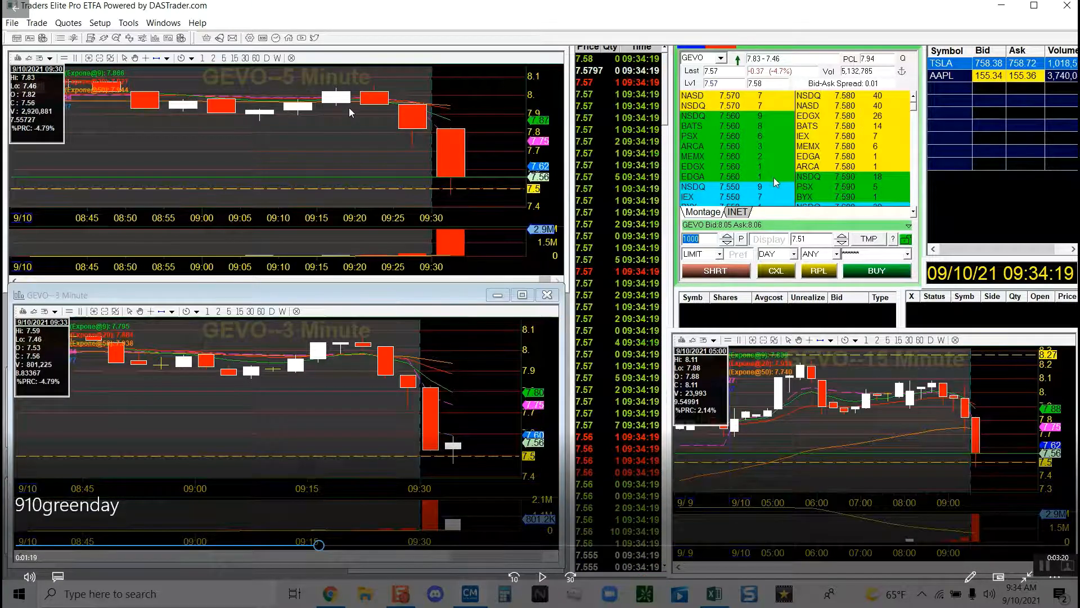
mouse_move(434, 394)
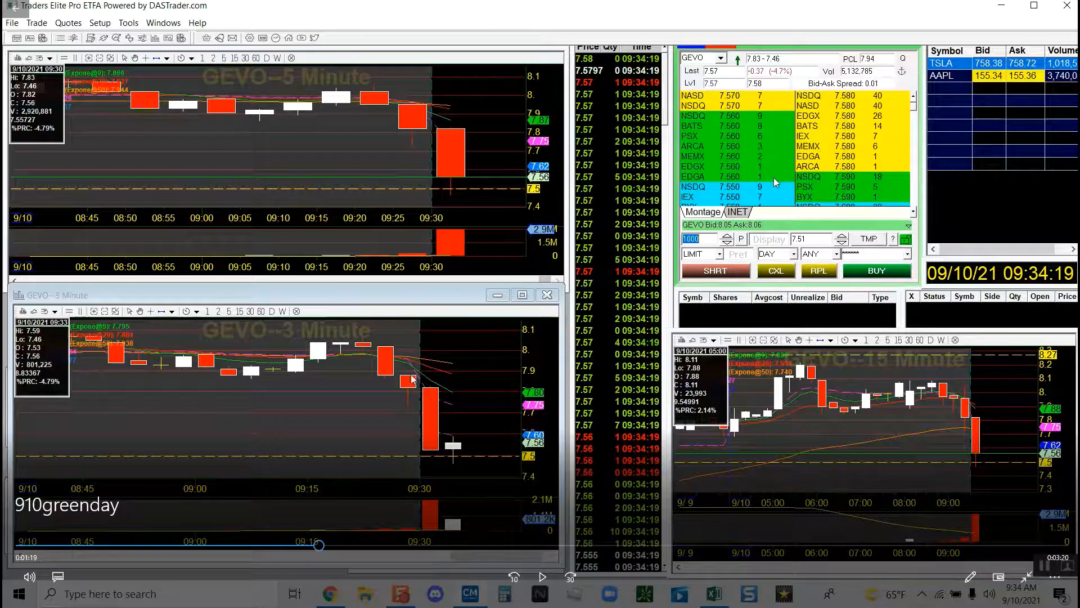
mouse_move(432, 418)
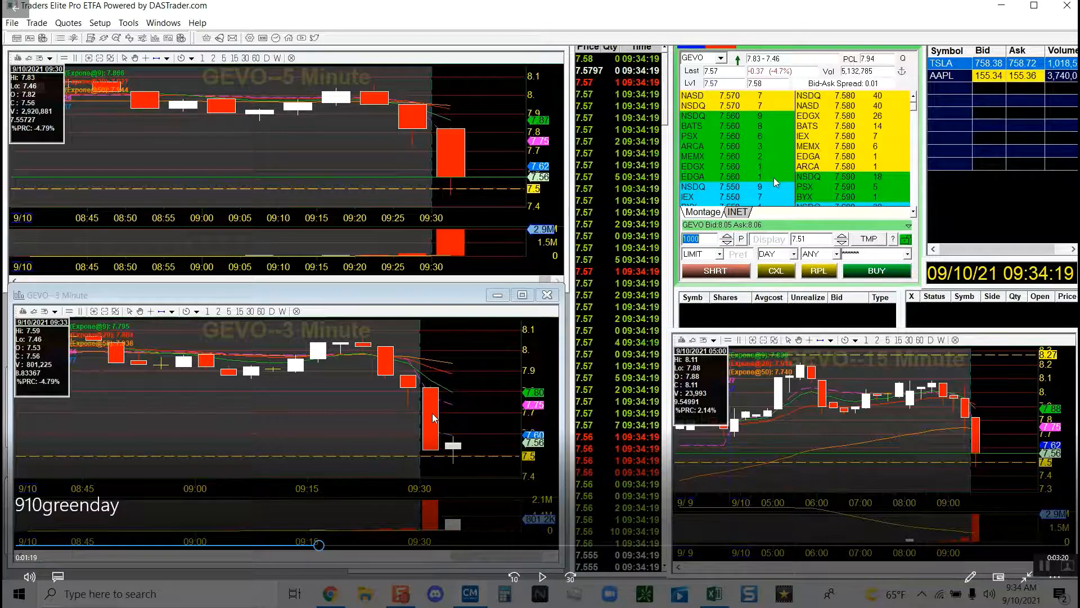
mouse_move(431, 462)
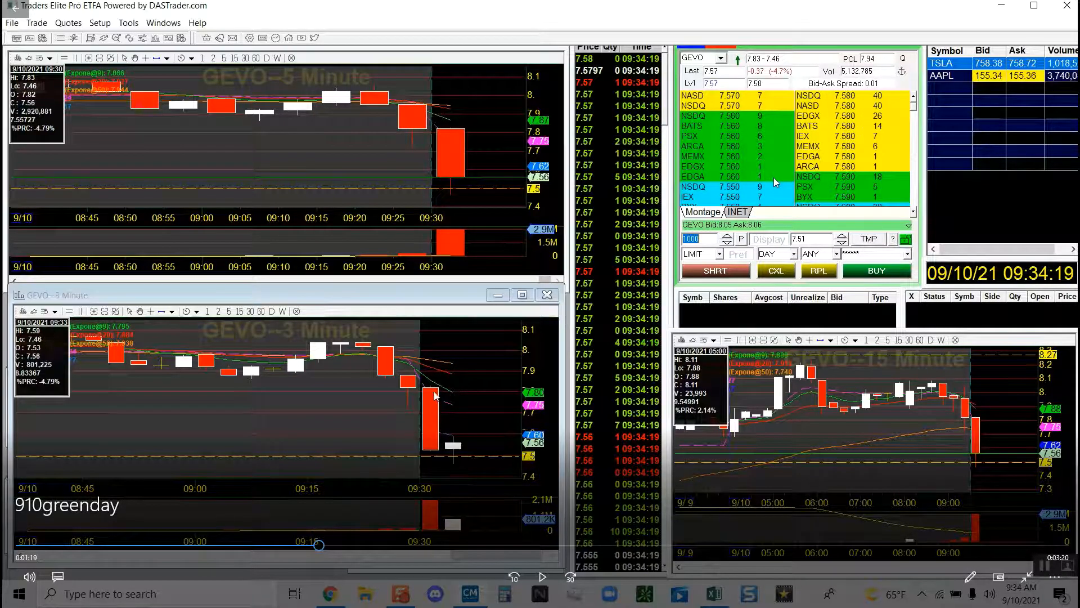
mouse_move(434, 454)
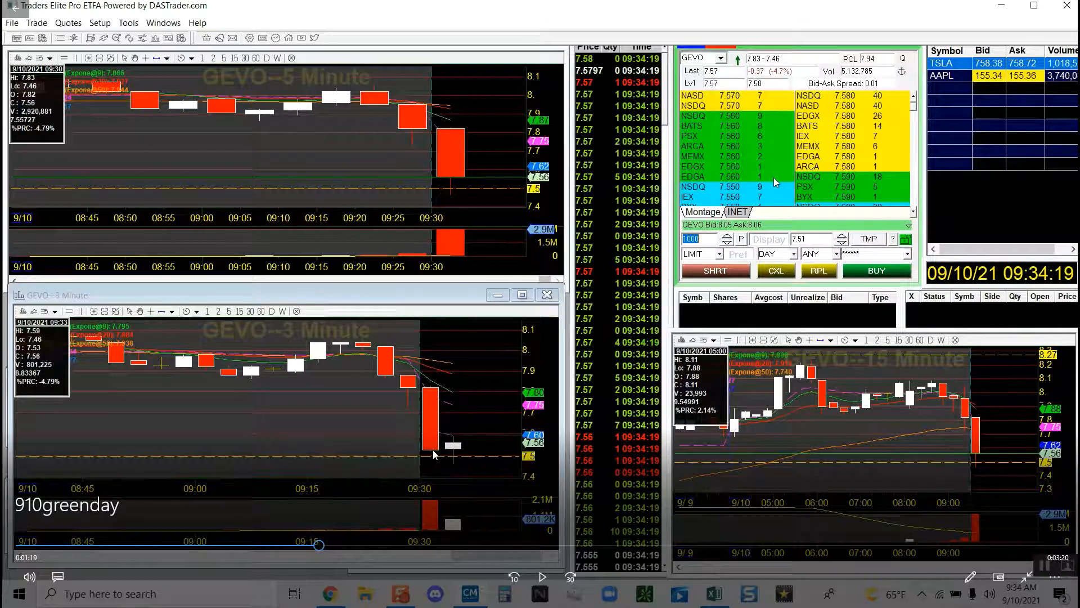
mouse_move(454, 450)
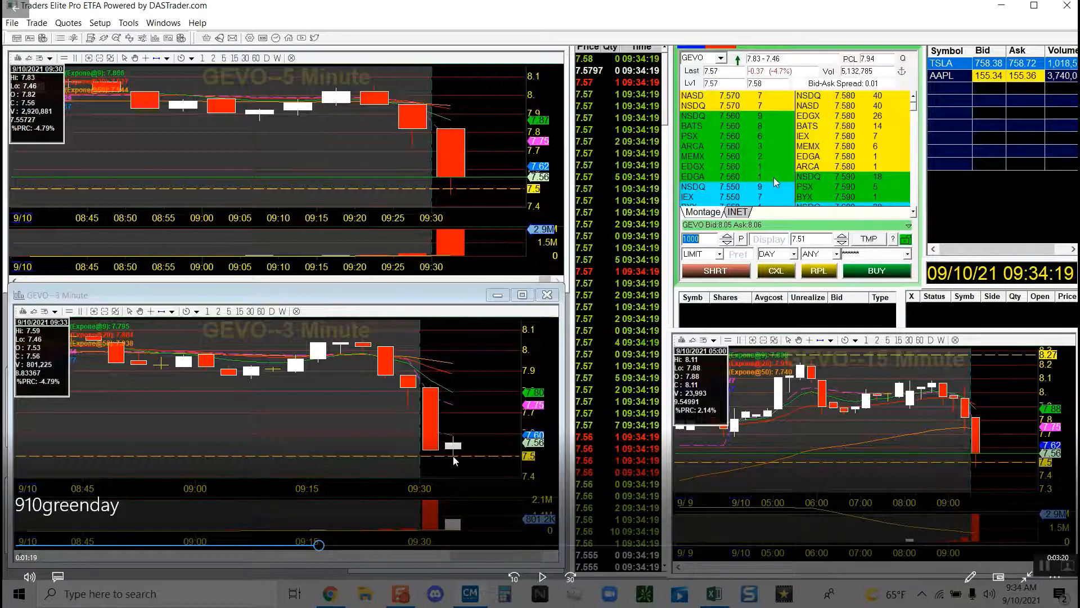
mouse_move(466, 455)
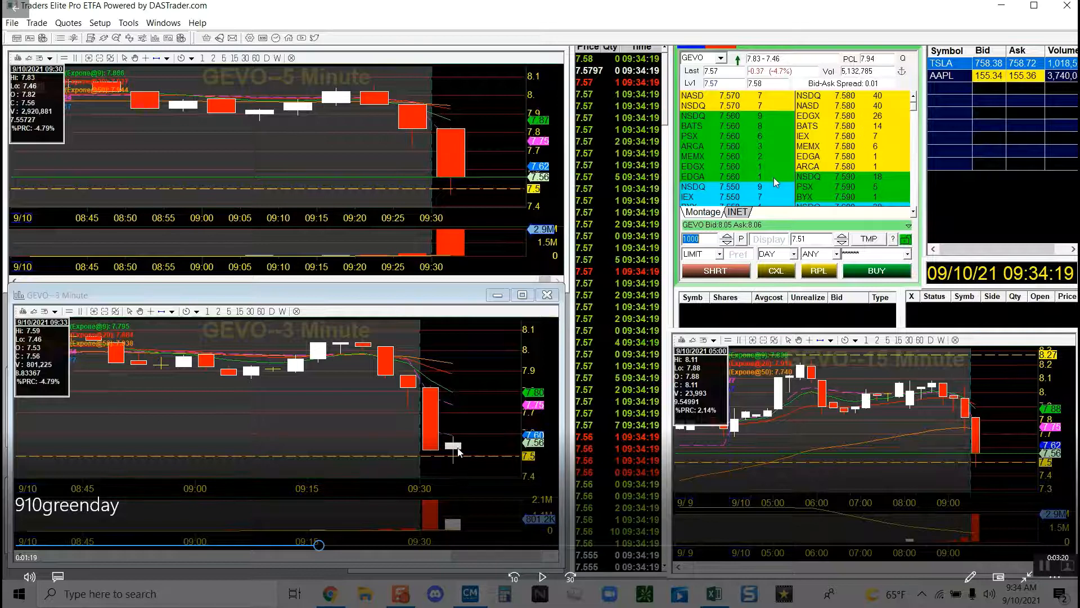
mouse_move(443, 420)
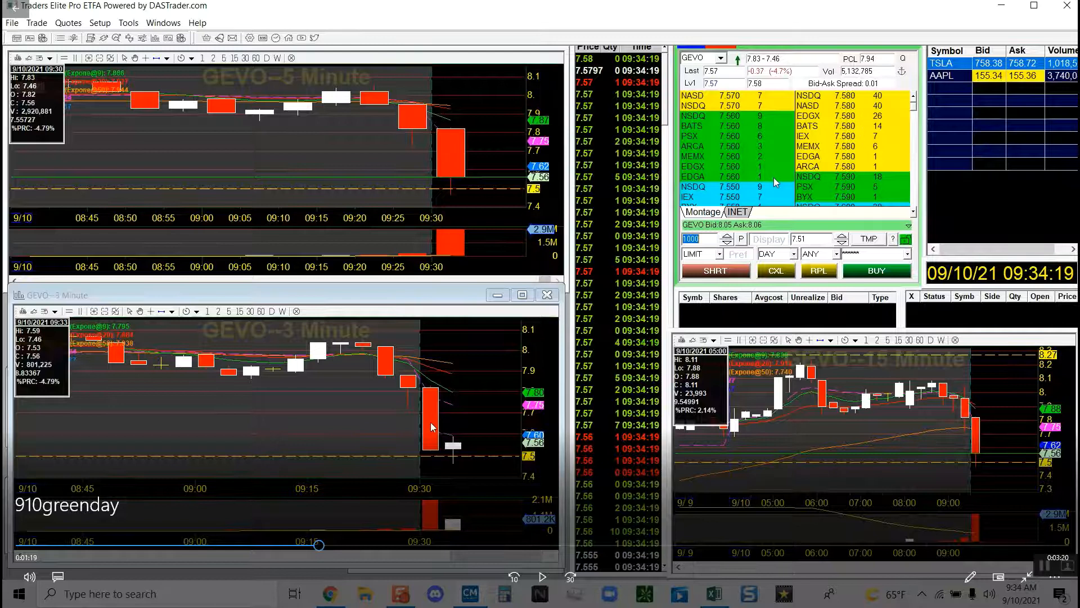
mouse_move(459, 463)
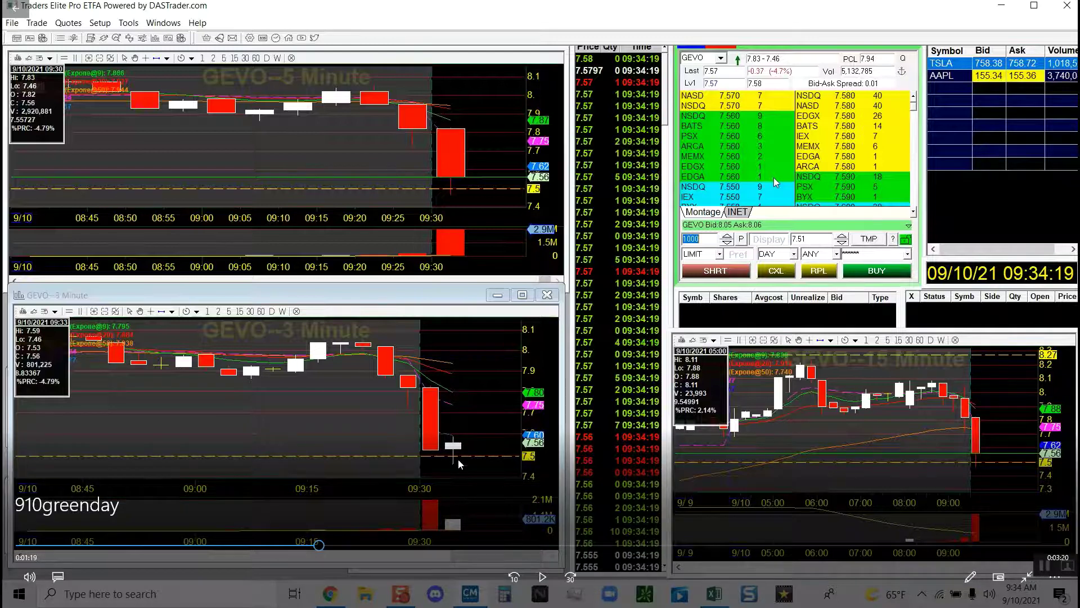
mouse_move(429, 425)
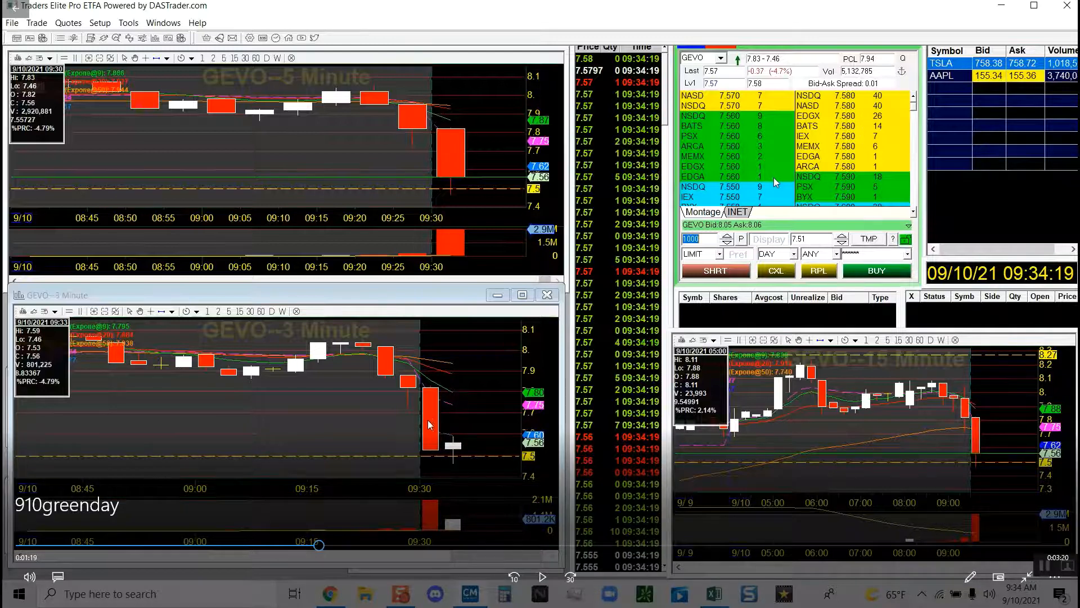
mouse_move(461, 469)
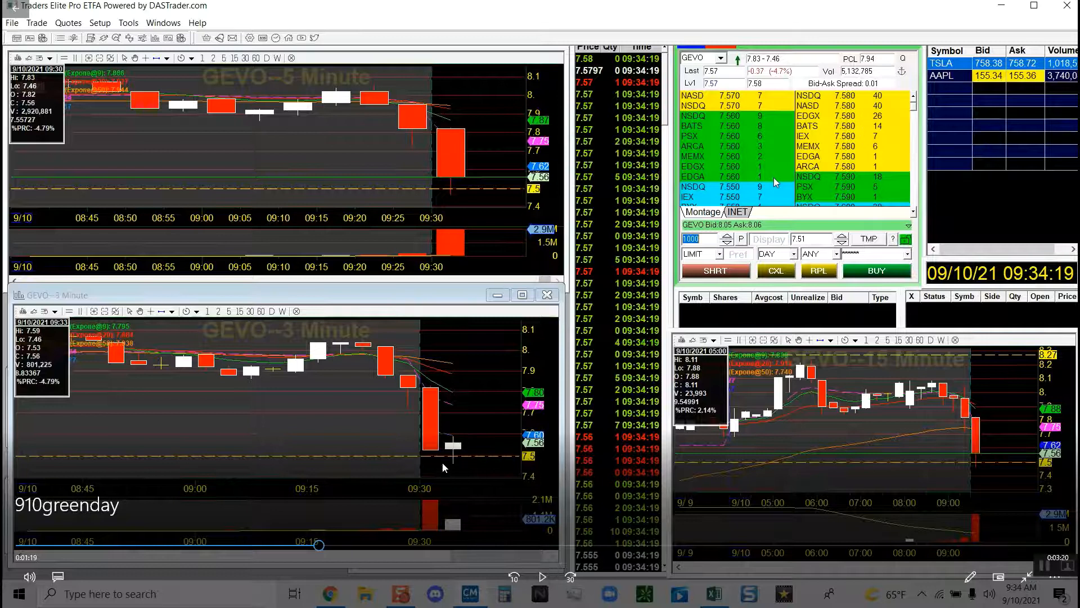
mouse_move(452, 452)
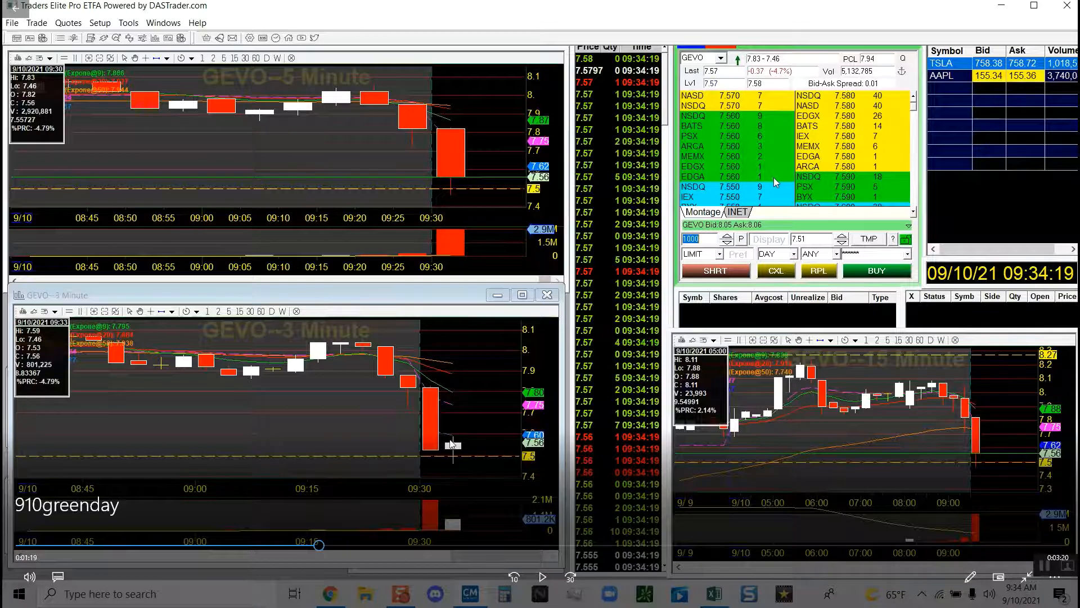
mouse_move(473, 462)
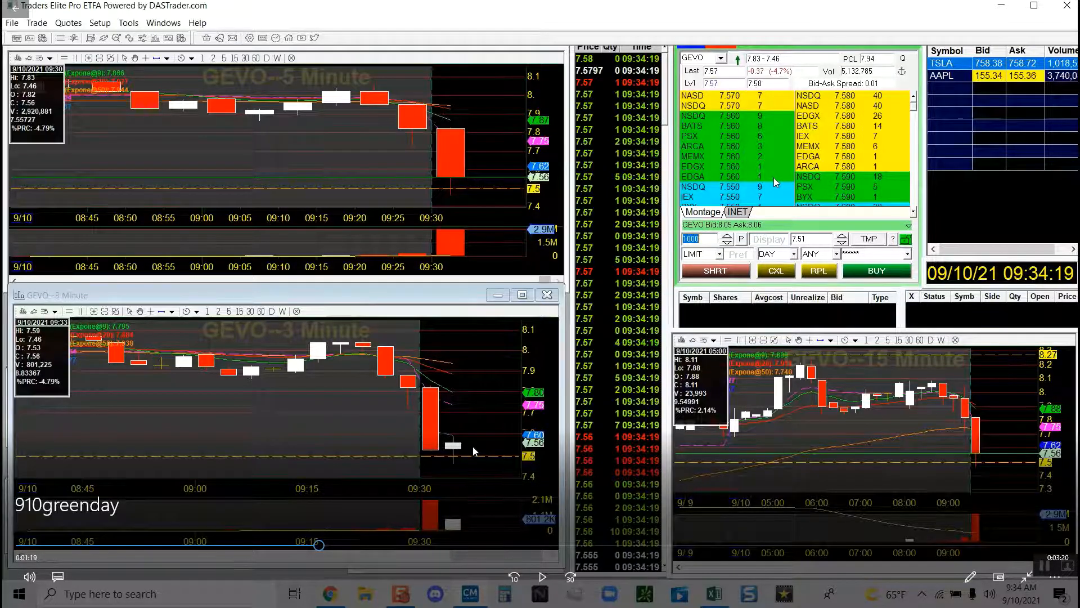
mouse_move(468, 446)
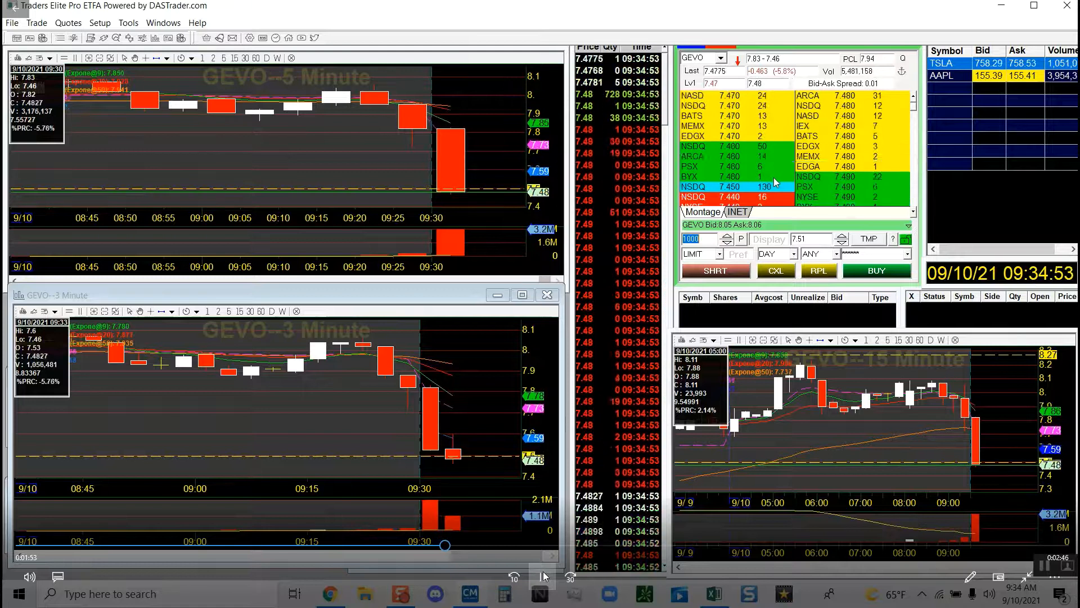
Step: Buy 300 GEVO shares at 7.47 on the bounce off $7.50 support
click(876, 270)
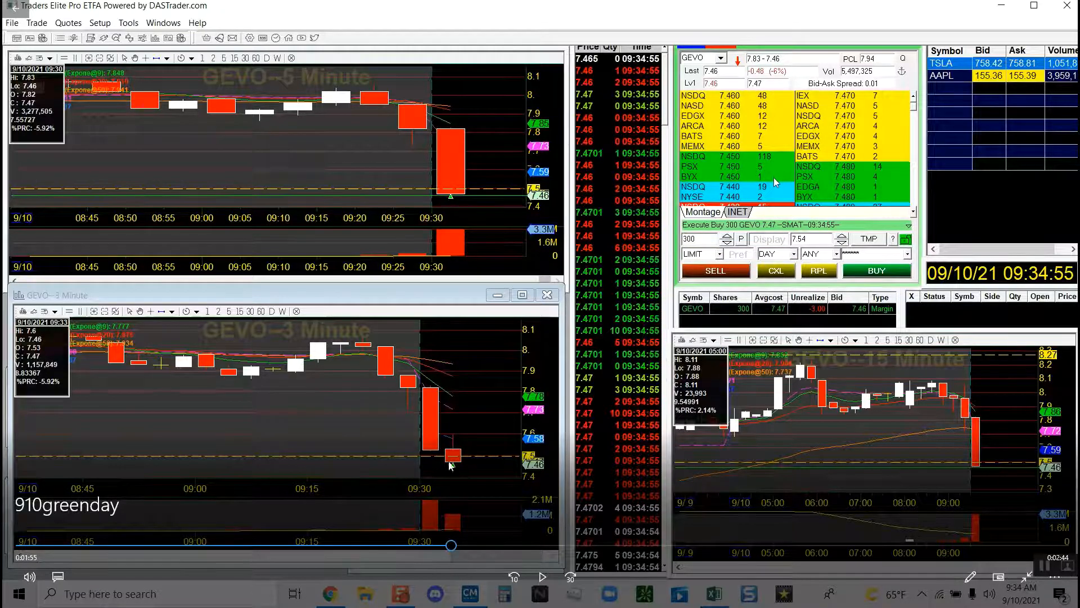
mouse_move(462, 489)
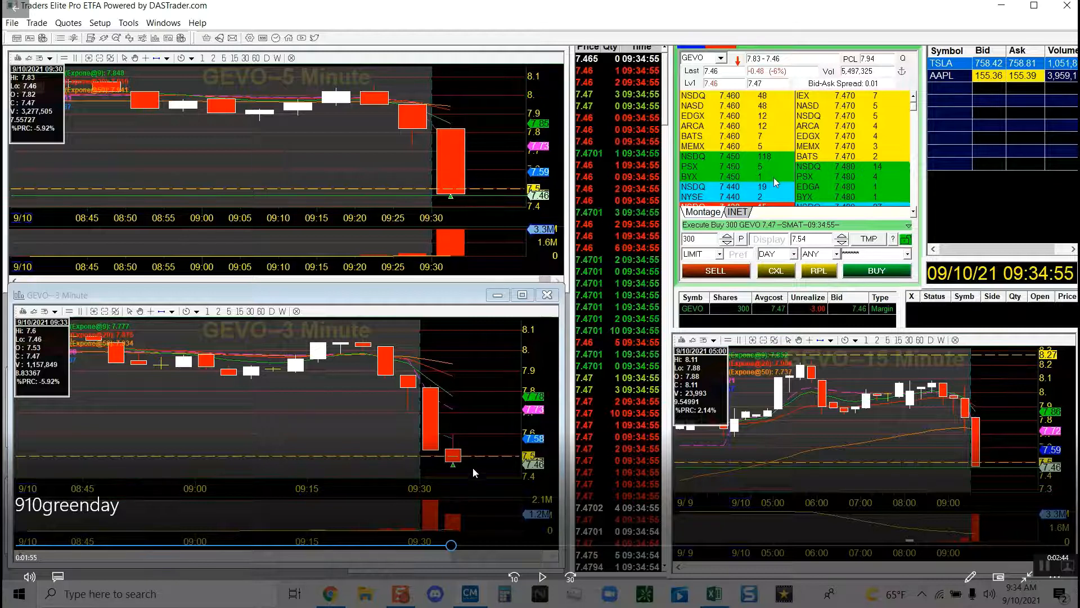
mouse_move(482, 456)
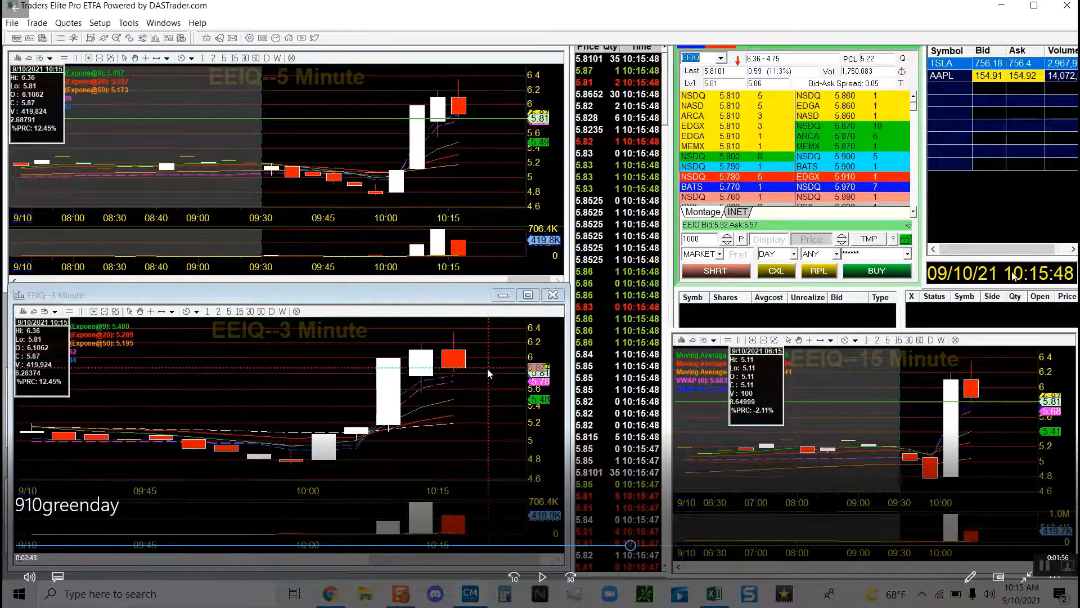
mouse_move(273, 212)
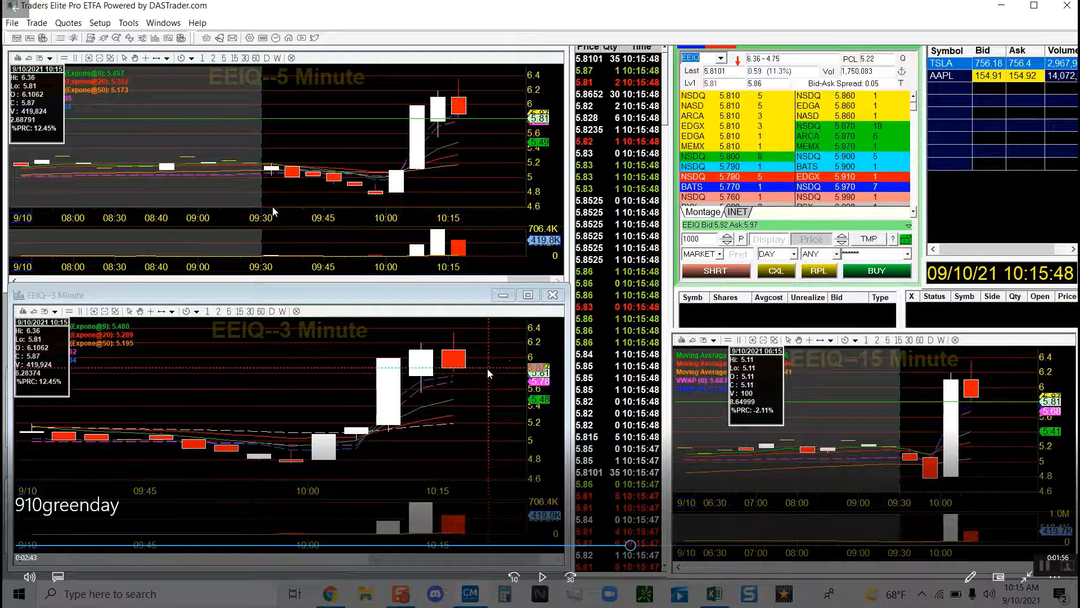
mouse_move(953, 503)
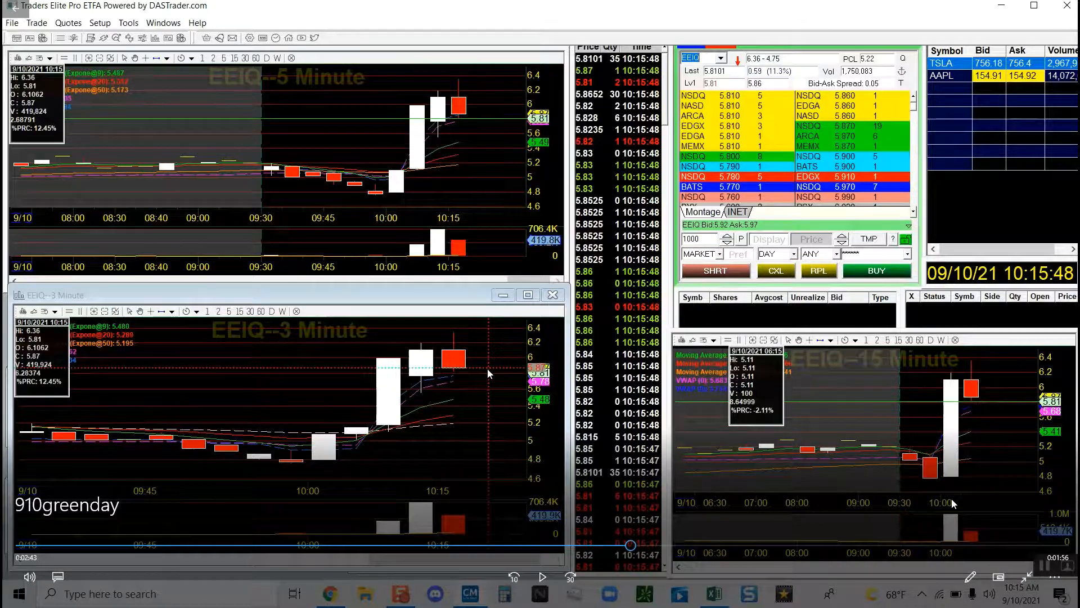
mouse_move(788, 463)
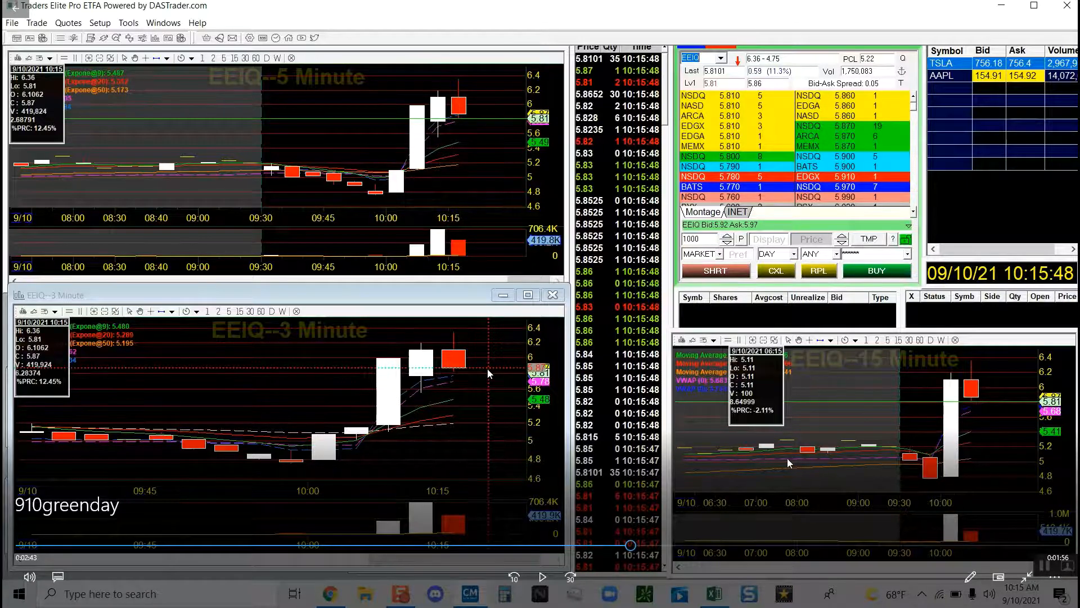
mouse_move(777, 454)
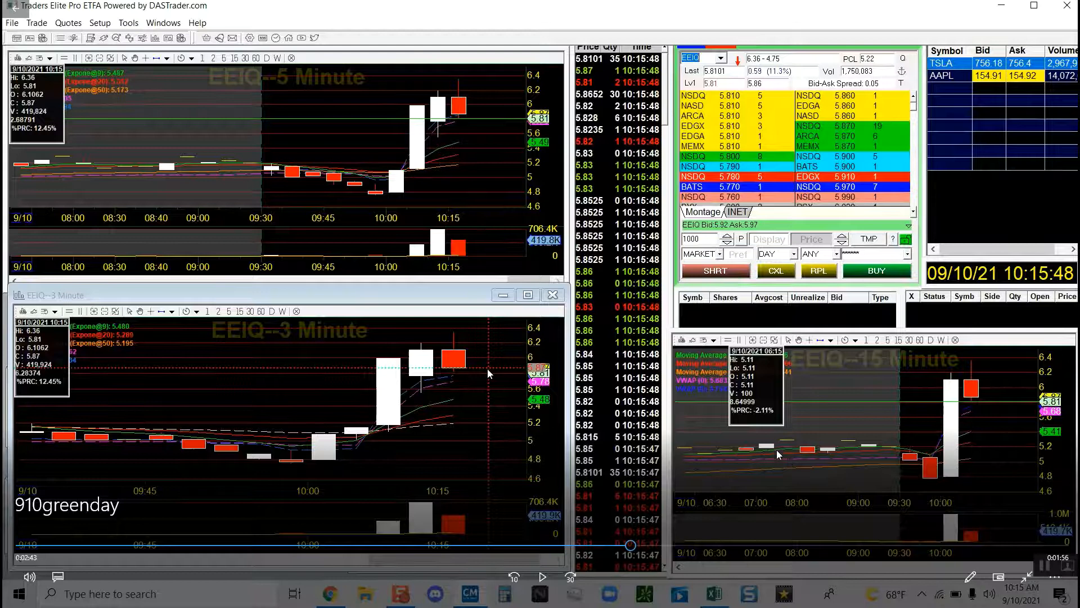
mouse_move(877, 441)
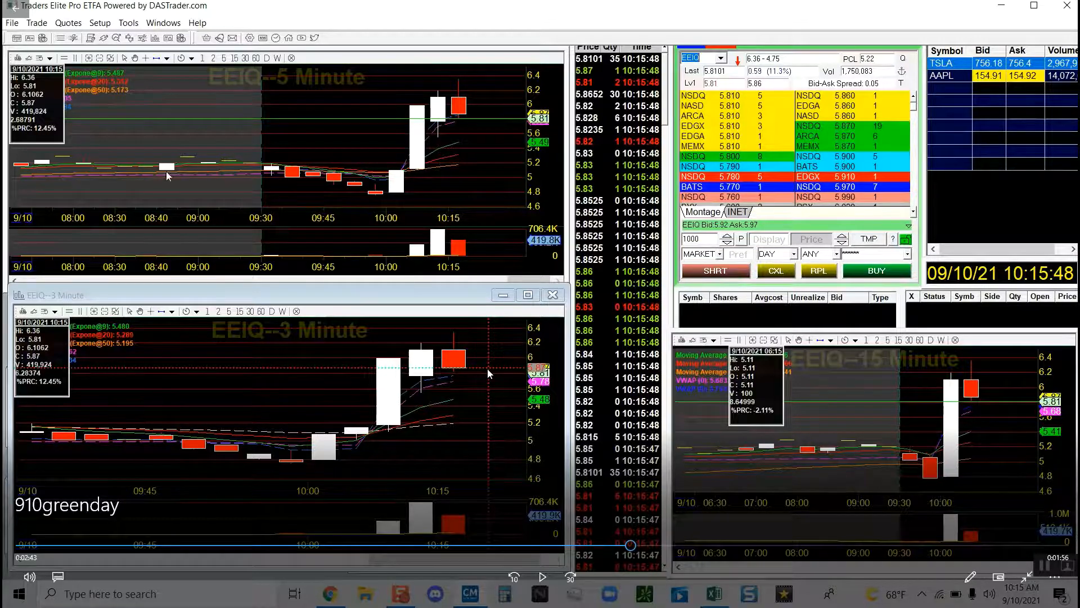
mouse_move(267, 493)
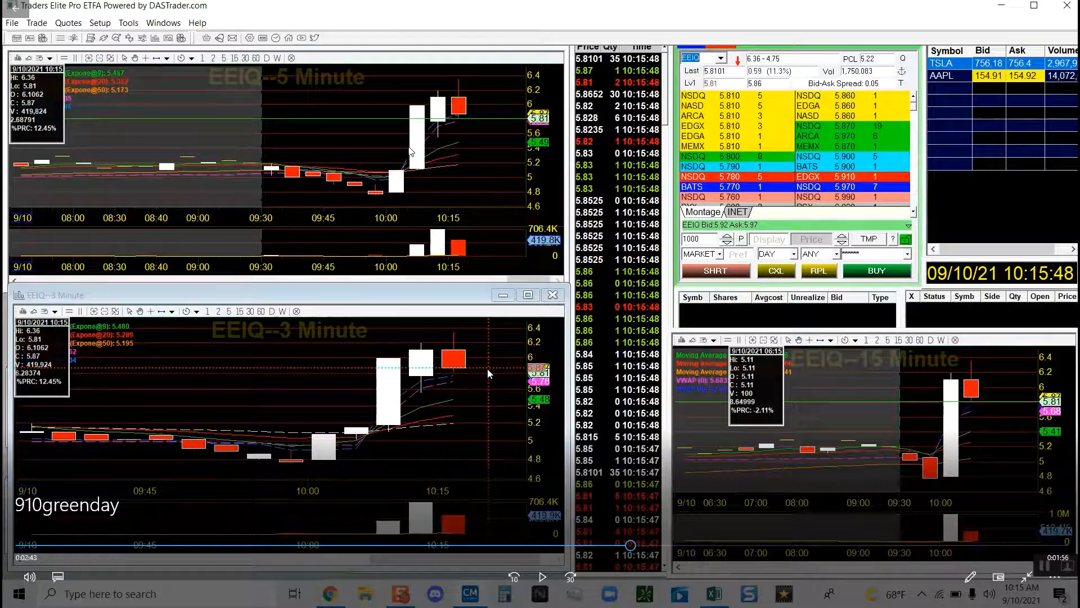
mouse_move(450, 386)
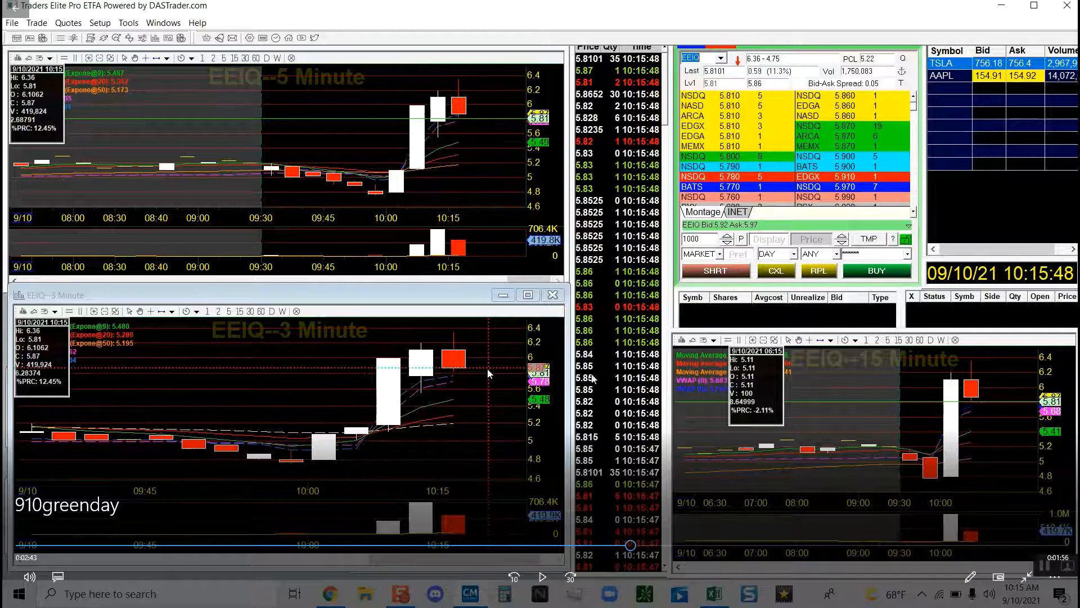
mouse_move(485, 420)
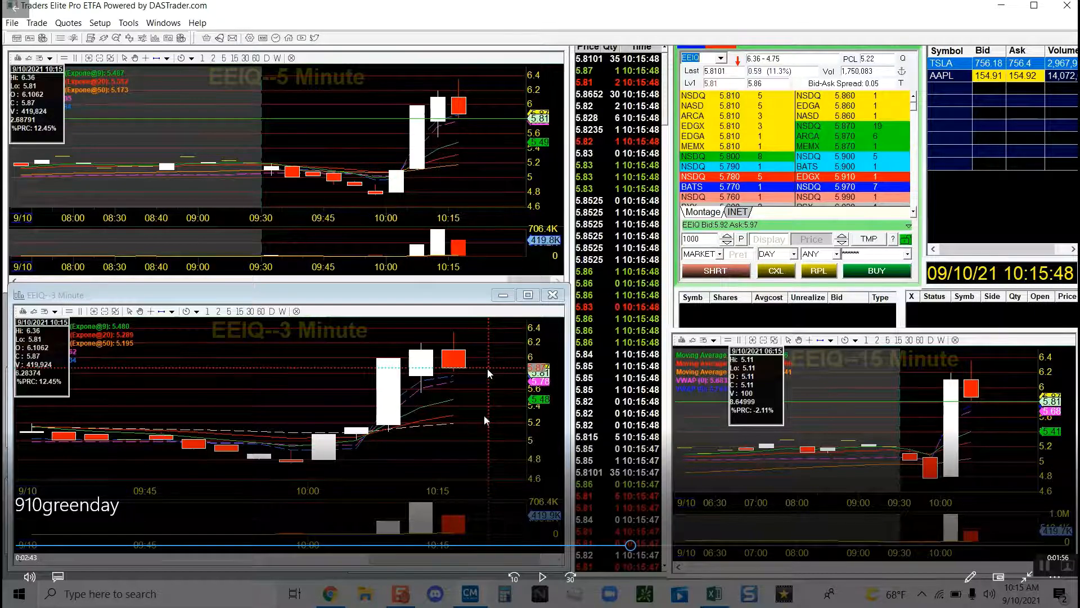
mouse_move(542, 577)
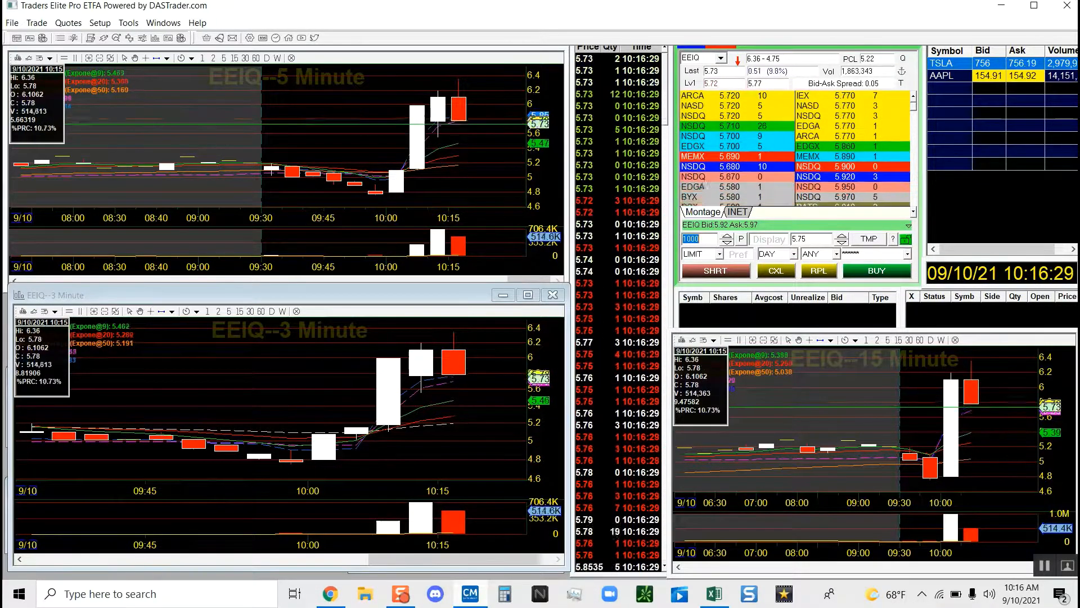
Step: Buy 300 EEIQ shares near 5.73, then place a 300-share limit sell at 5.83
click(876, 270)
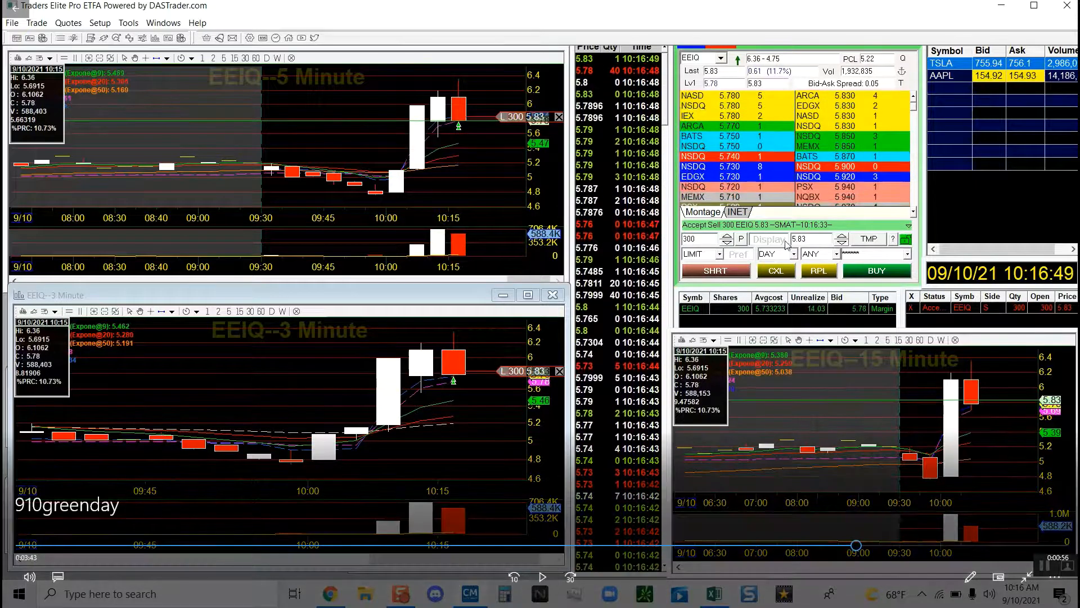
mouse_move(853, 105)
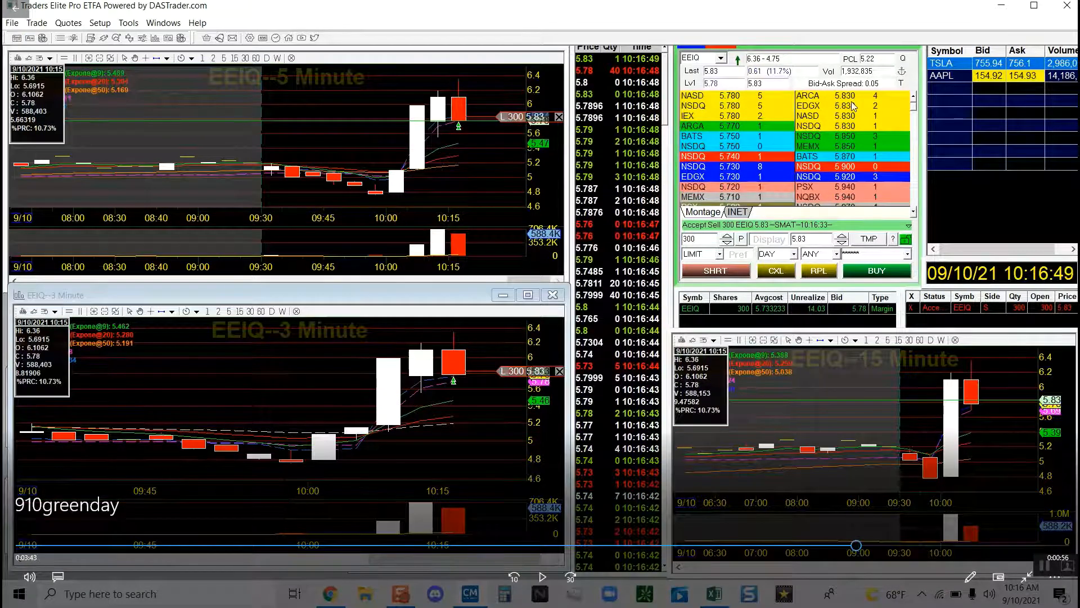
mouse_move(777, 109)
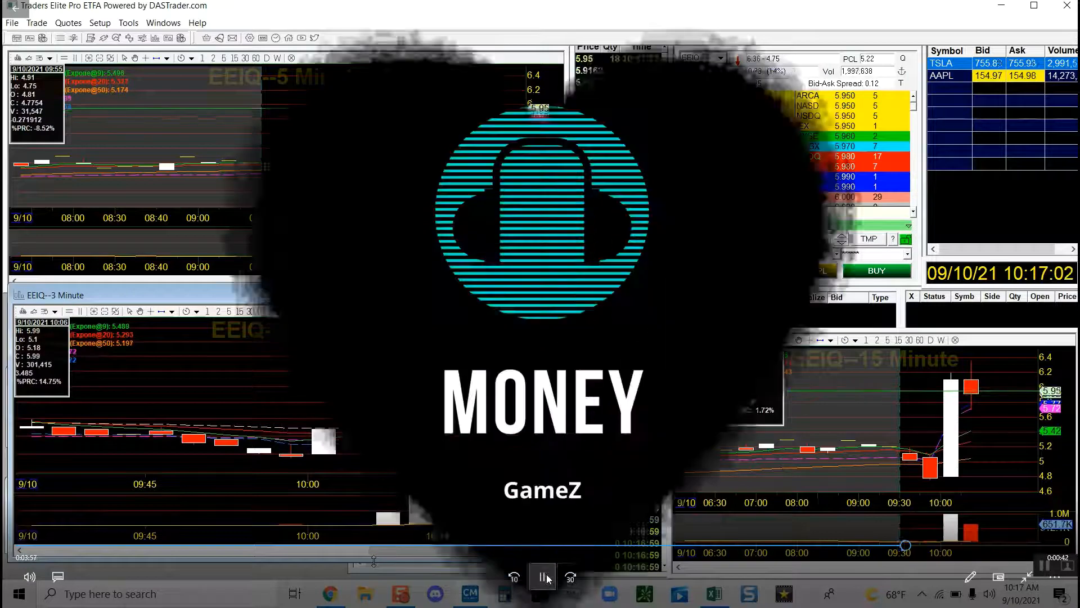
click(1026, 576)
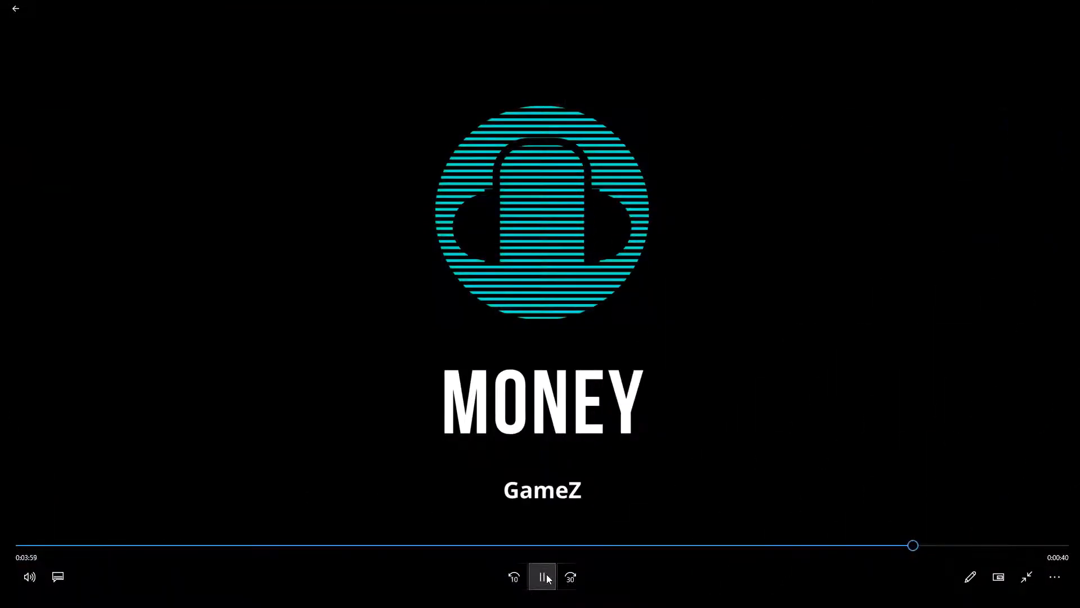